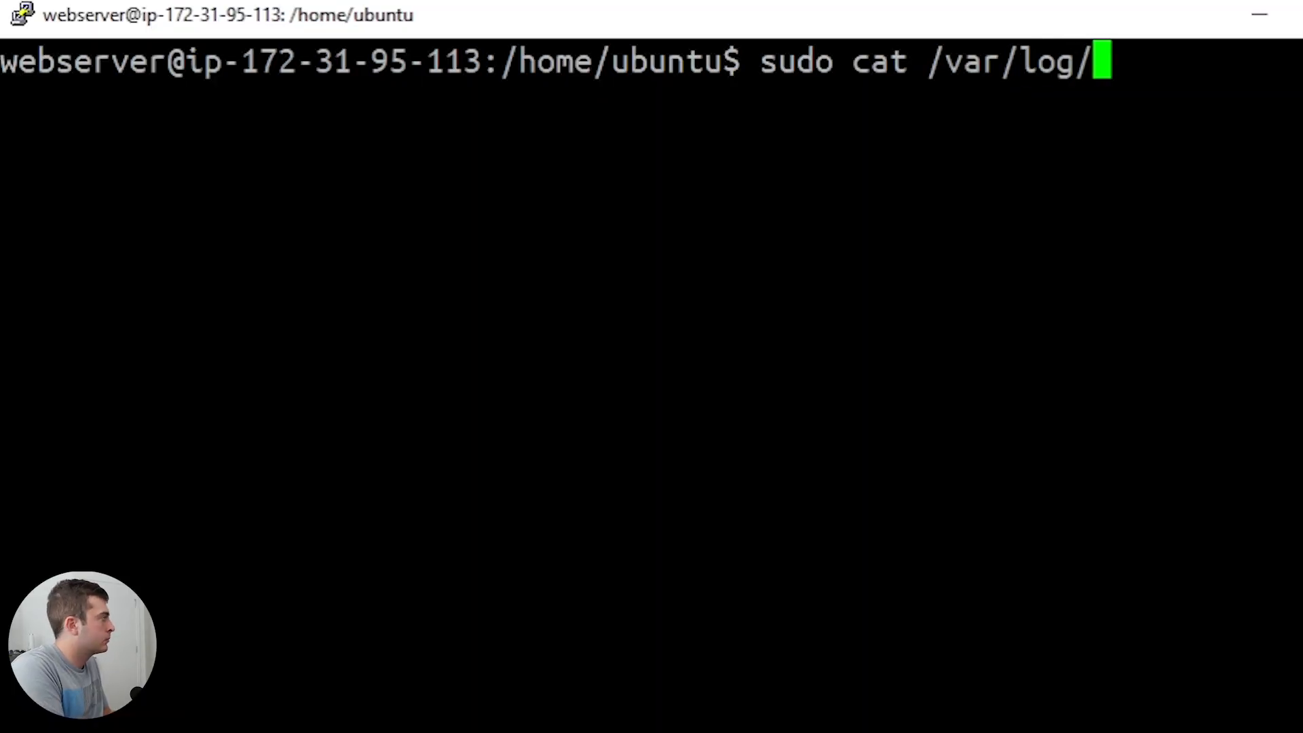
# Step: Display the web server's /var/log/auth.log authentication log
pyautogui.write('auth.log')
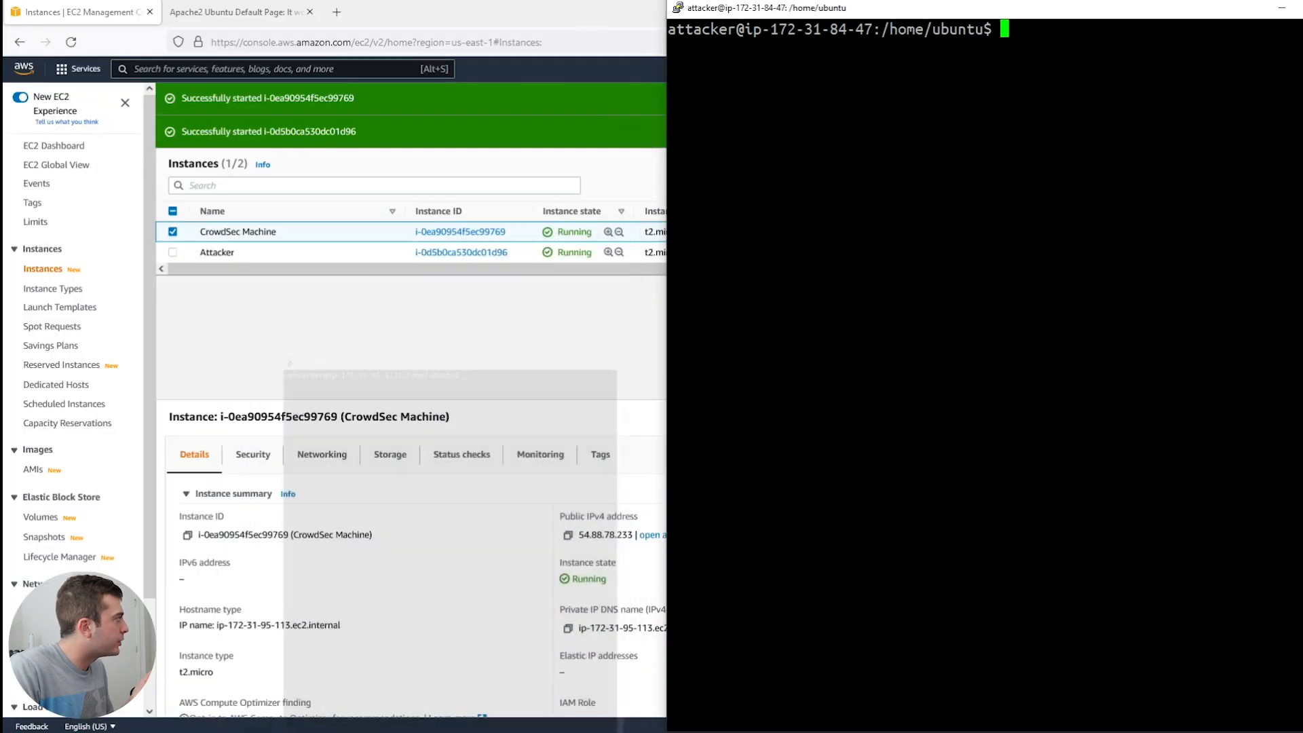
# Step: Read the CrowdSec Machine's public IPv4 address, 54.88.78.233, in EC2
pyautogui.click(244, 12)
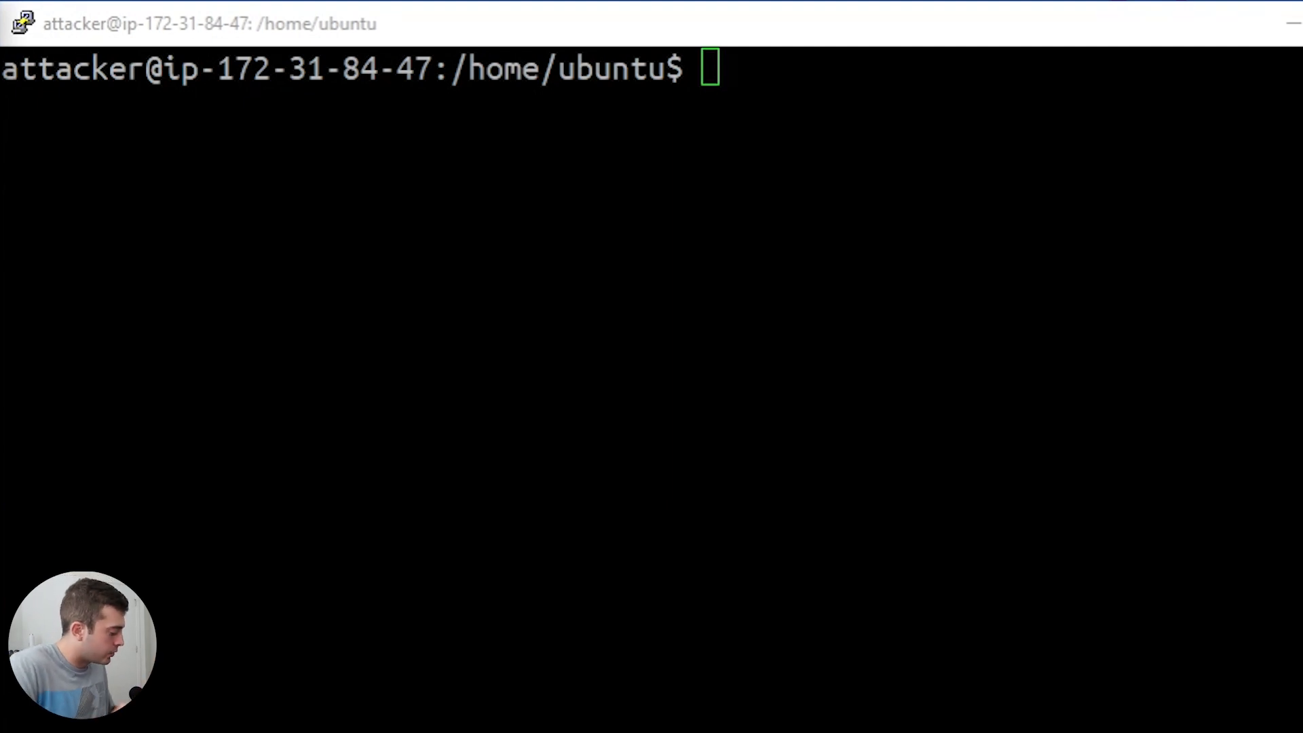
# Step: Run sudo ssh 54.88.78.233 from the attacker and retry the denied login attempts
pyautogui.write('sudo')
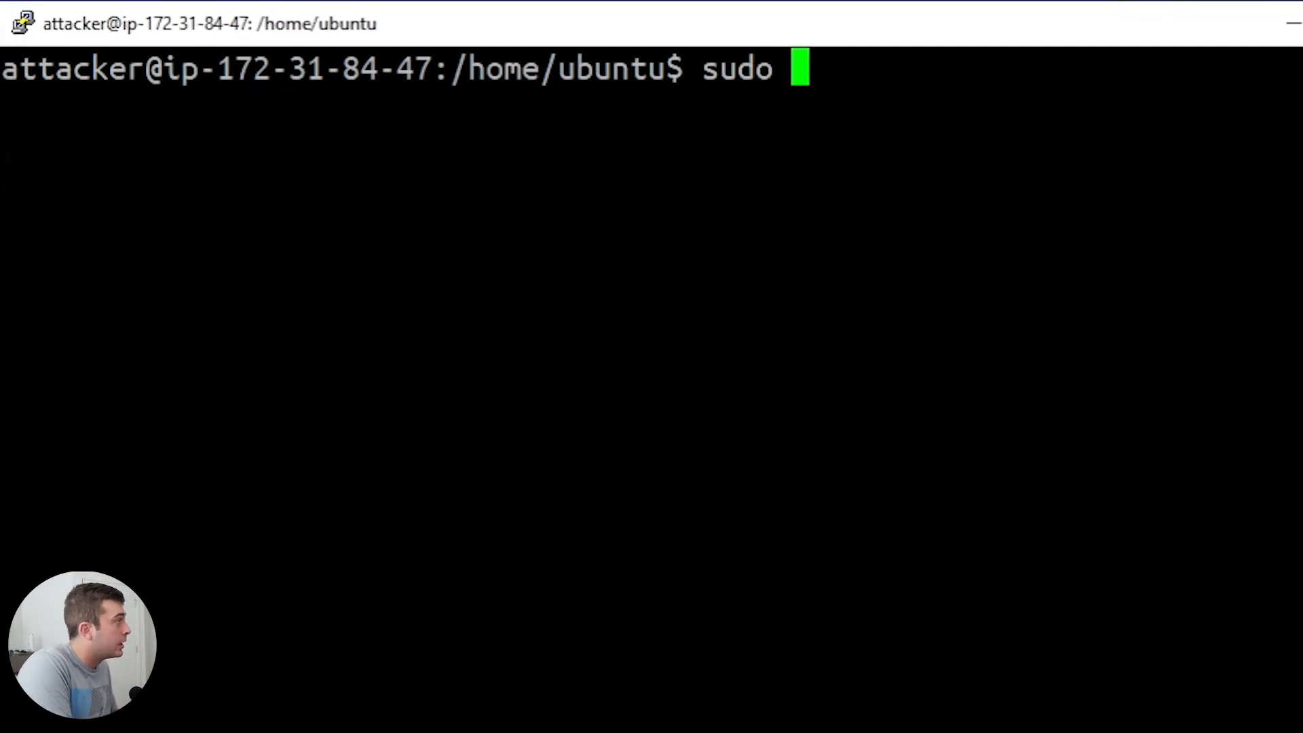
pyautogui.write('ssh')
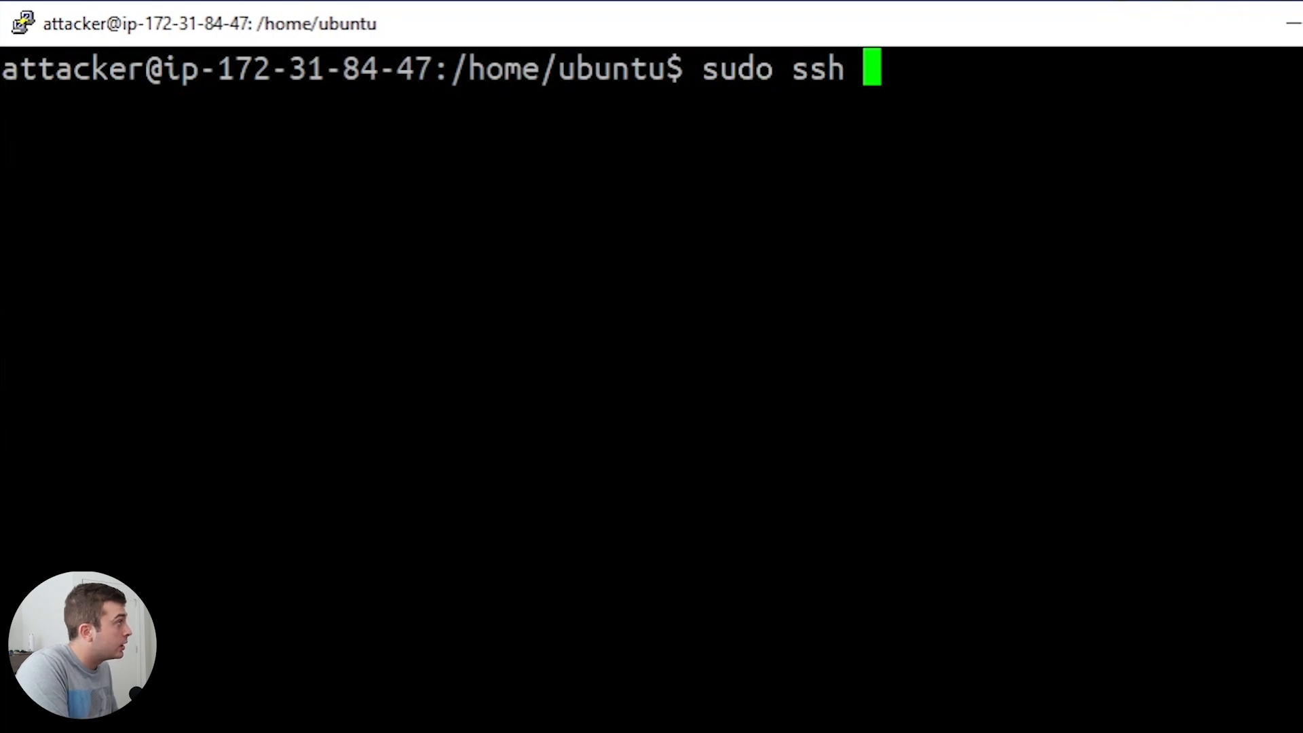
pyautogui.write('54.88.78.233')
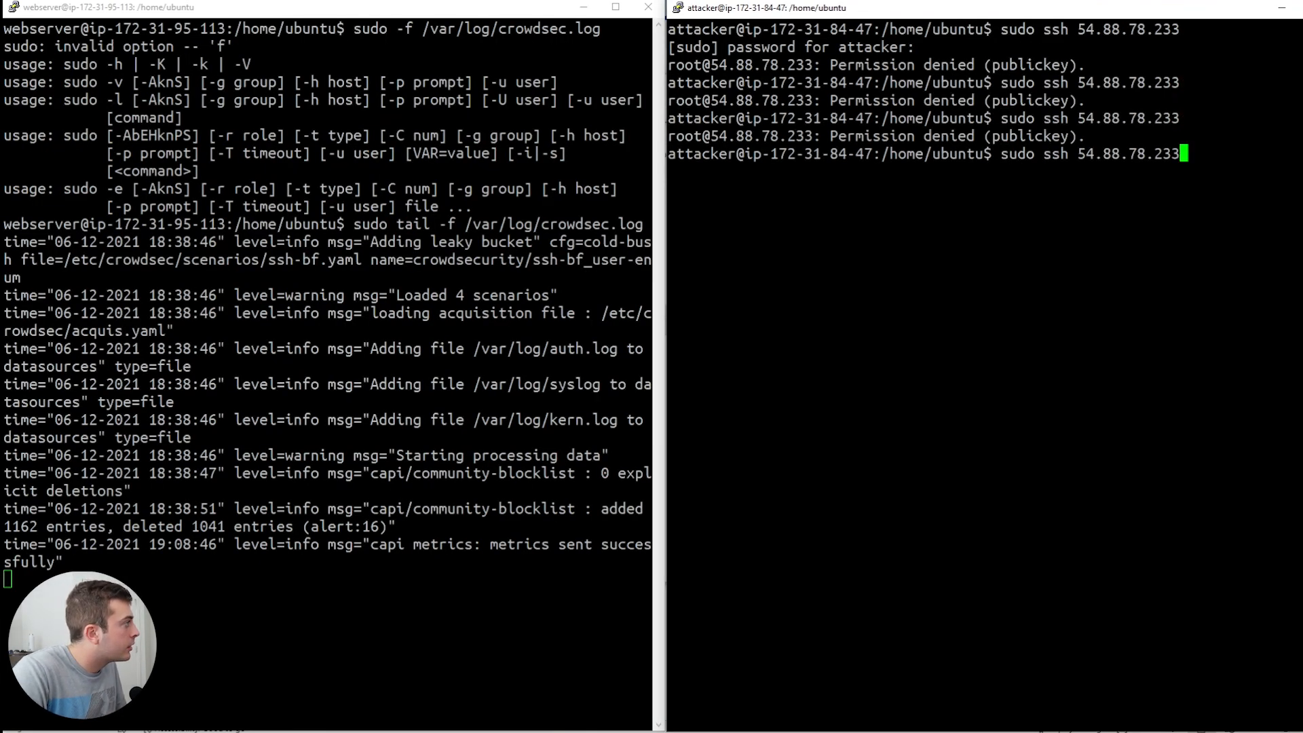
pyautogui.press('Enter')
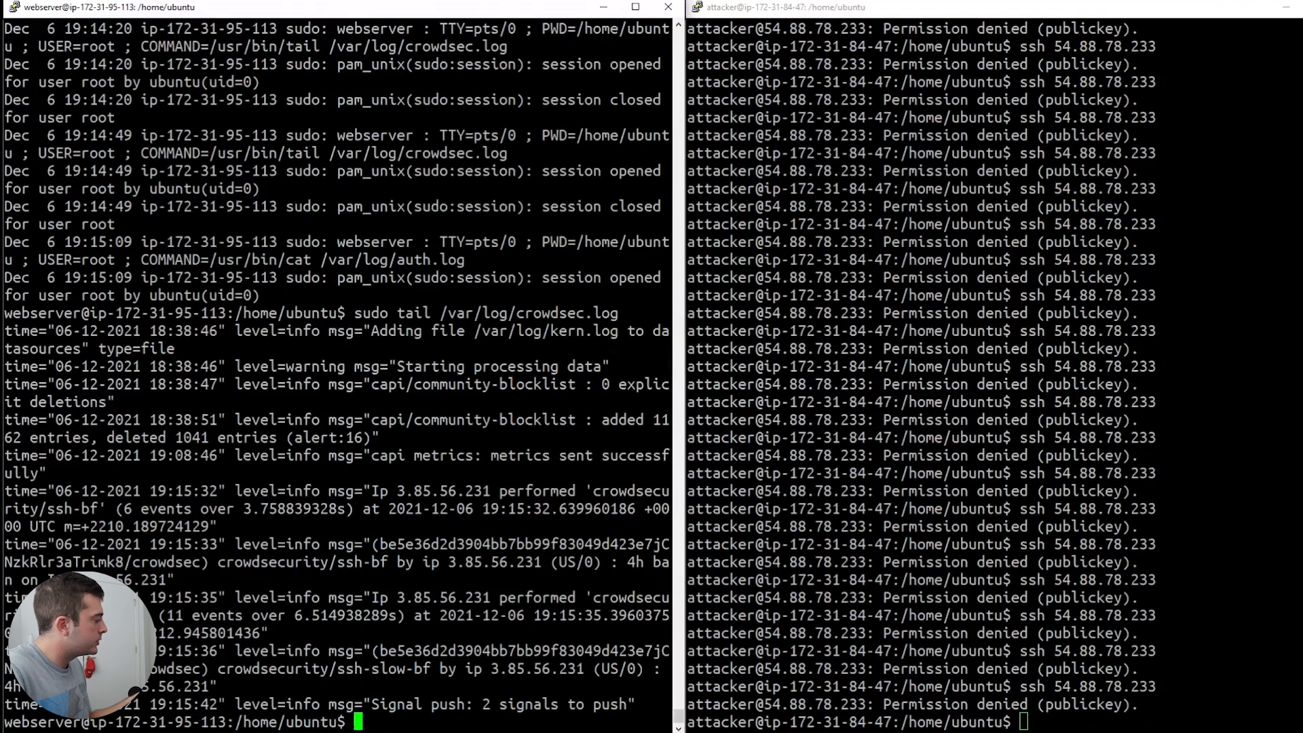
# Step: Tail /var/log/crowdsec.log and highlight the ssh-slow-bf scenario and banned IP 3.85.56.231
pyautogui.write('sudo tail /var/log/crowdsec.log')
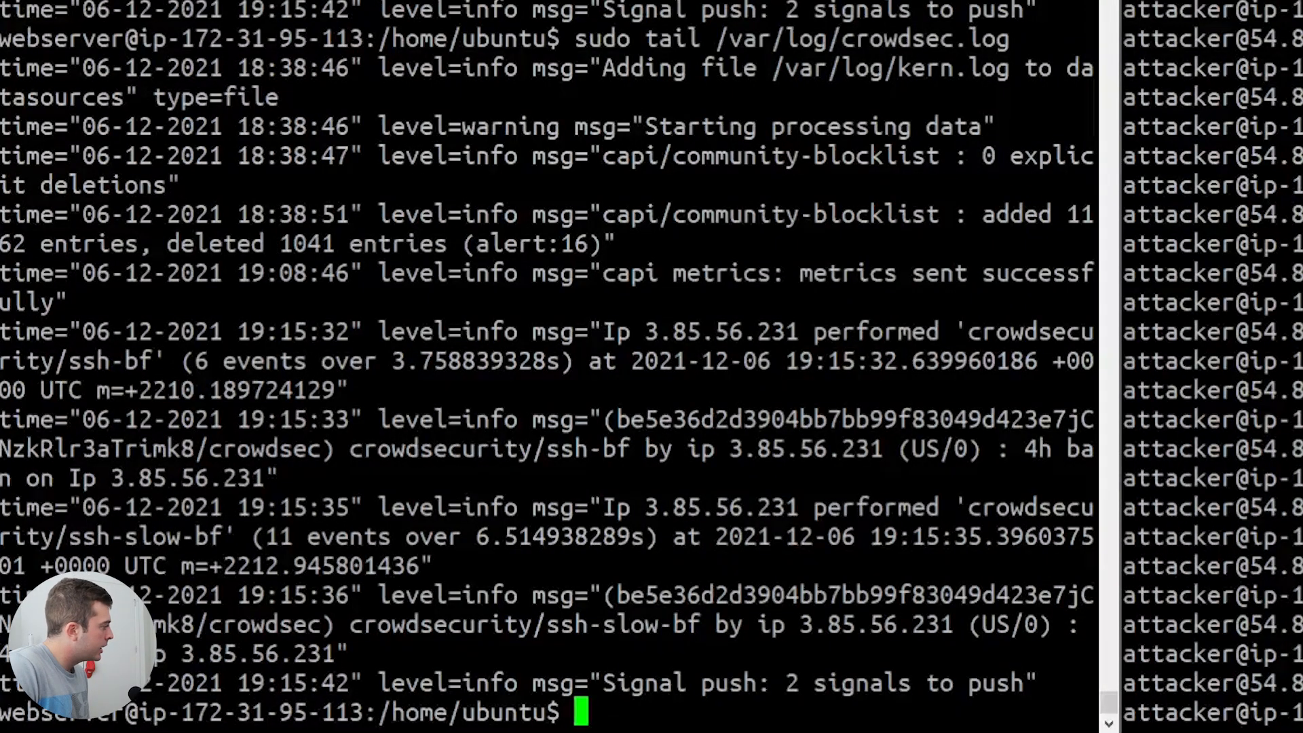
pyautogui.doubleClick(624, 624)
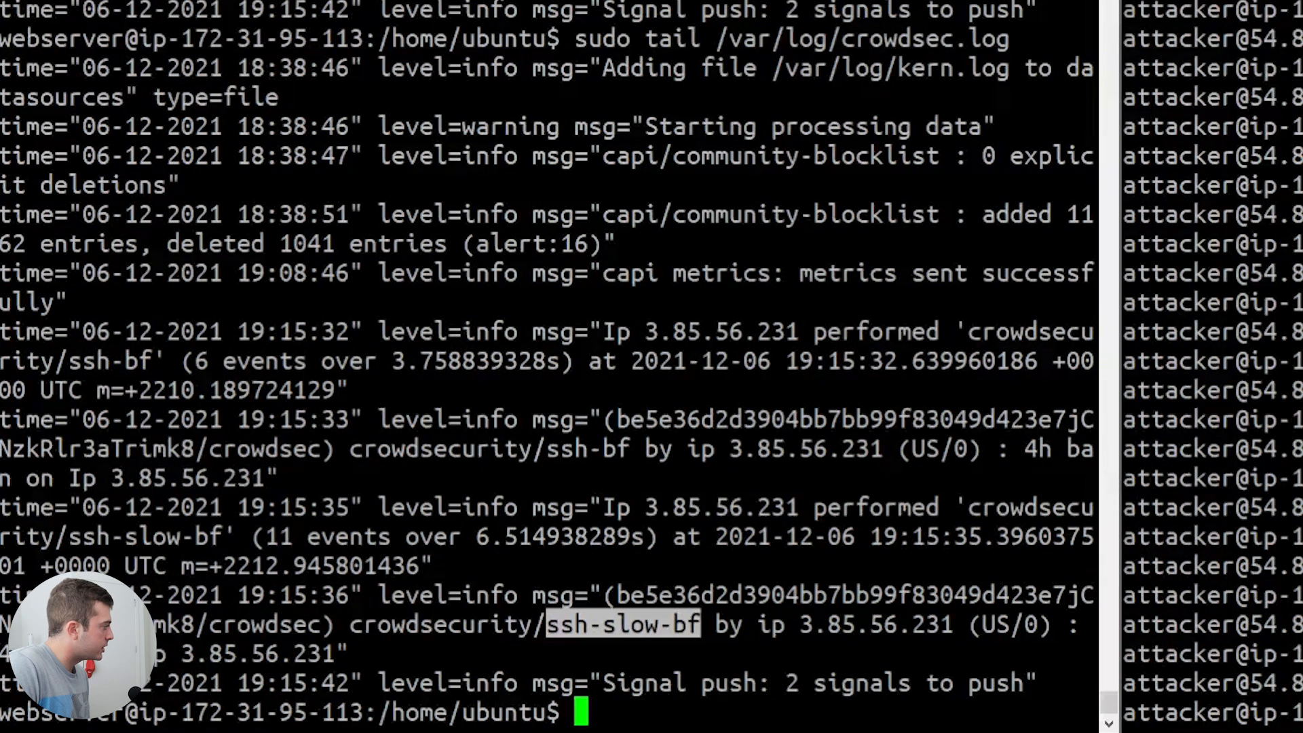
pyautogui.doubleClick(876, 624)
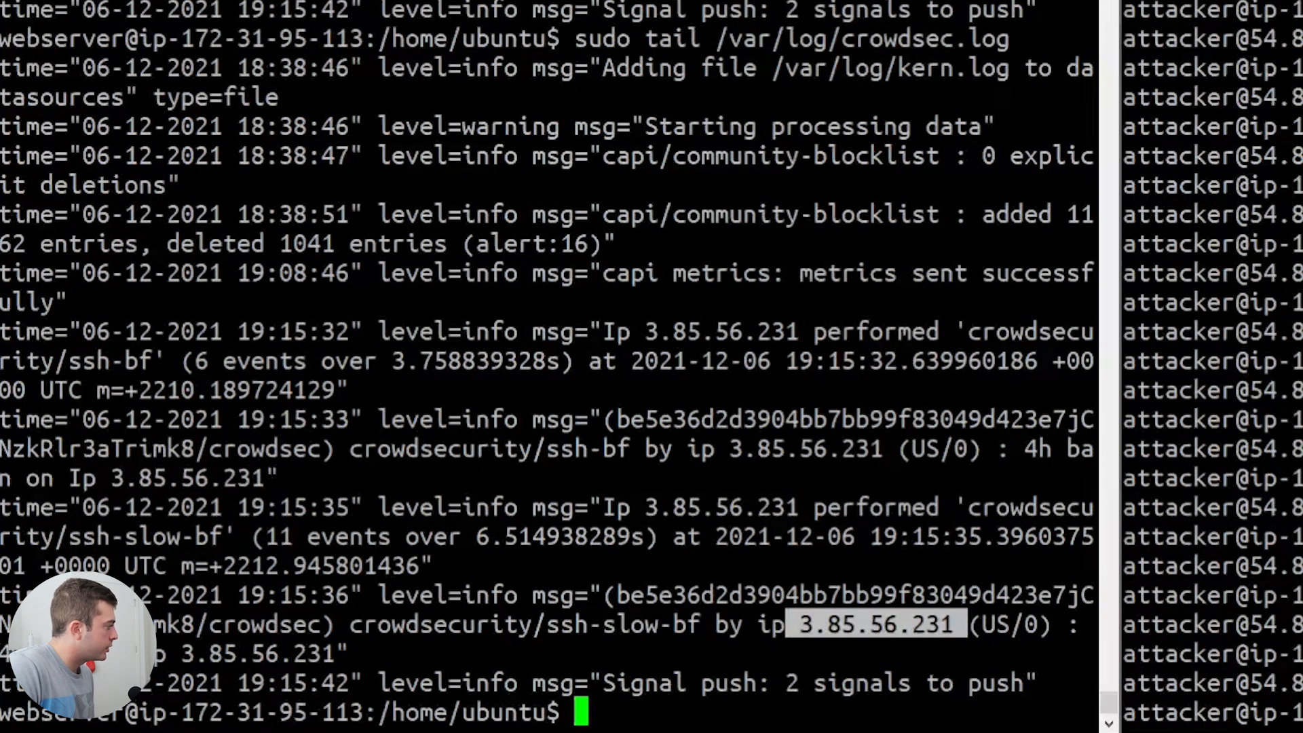